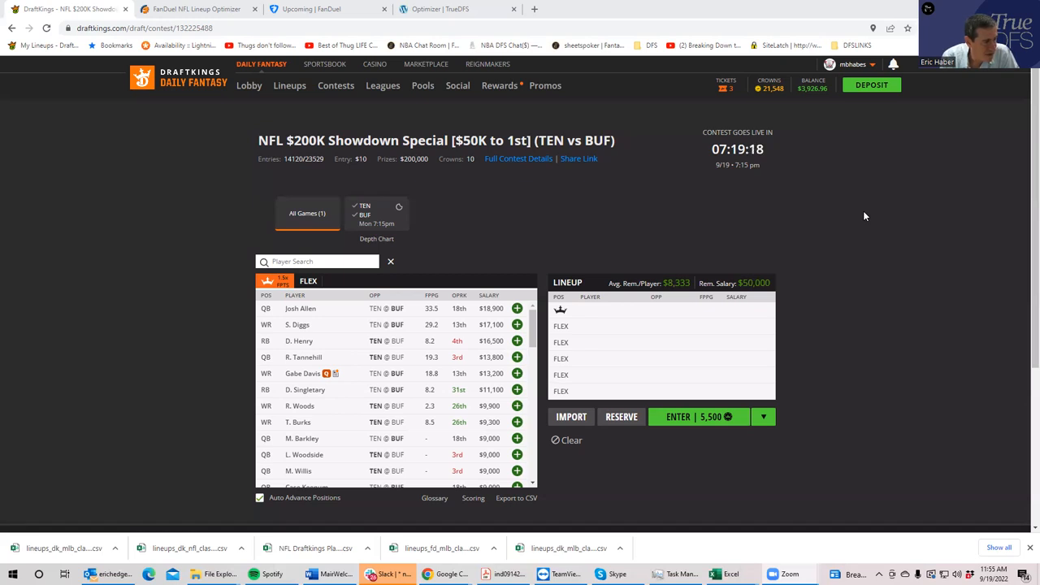
mouse_move(846, 218)
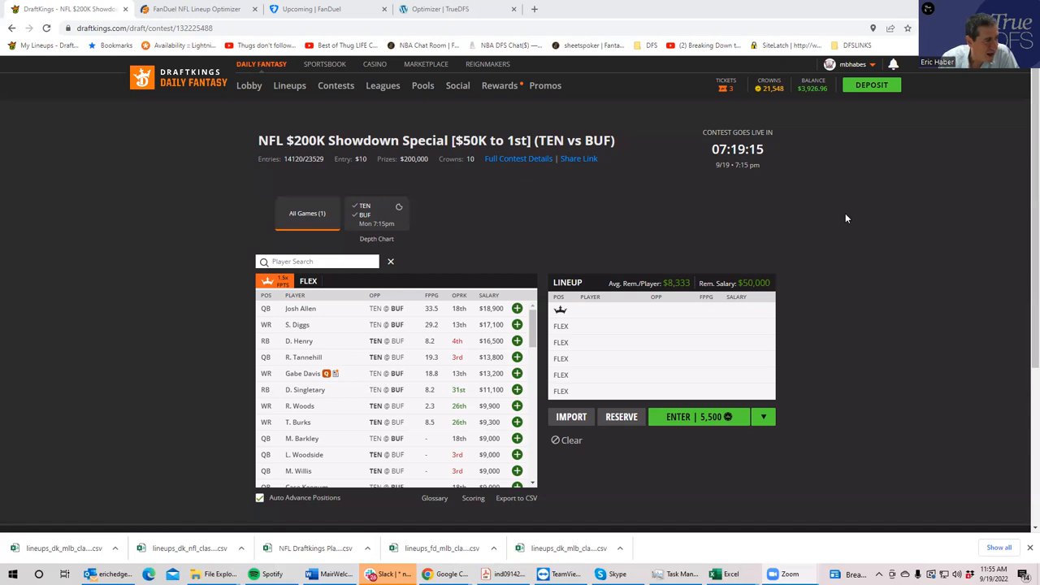
mouse_move(517, 341)
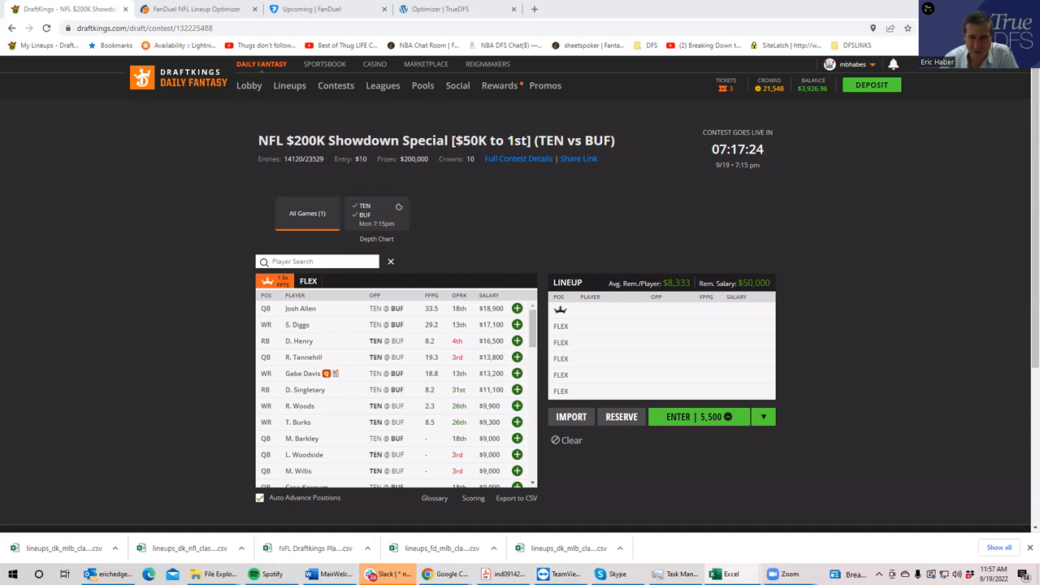
mouse_move(458, 370)
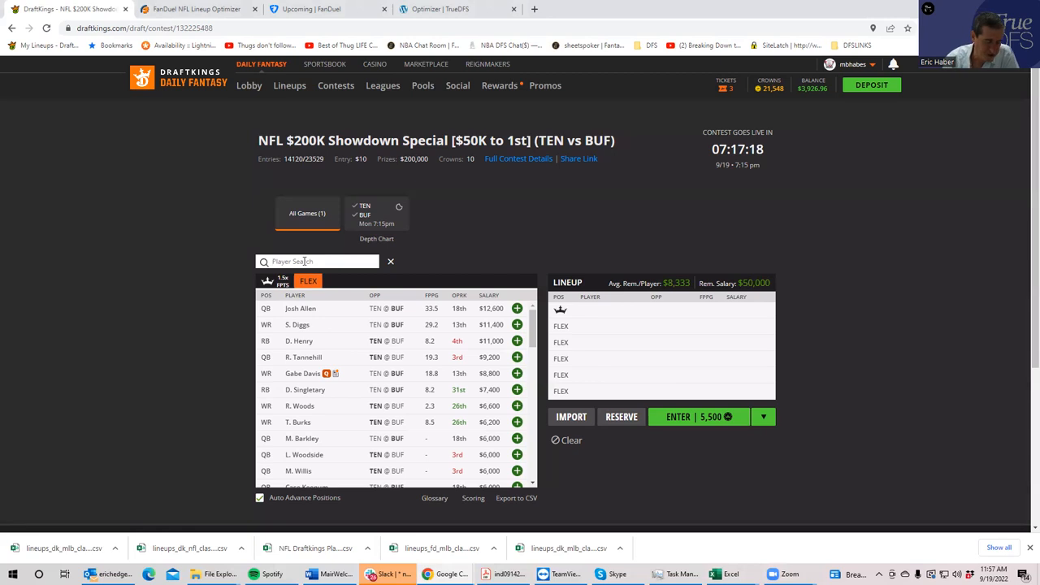
Search 'woo', add R. Woods to a FLEX slot, then clear the search.
text(woo)
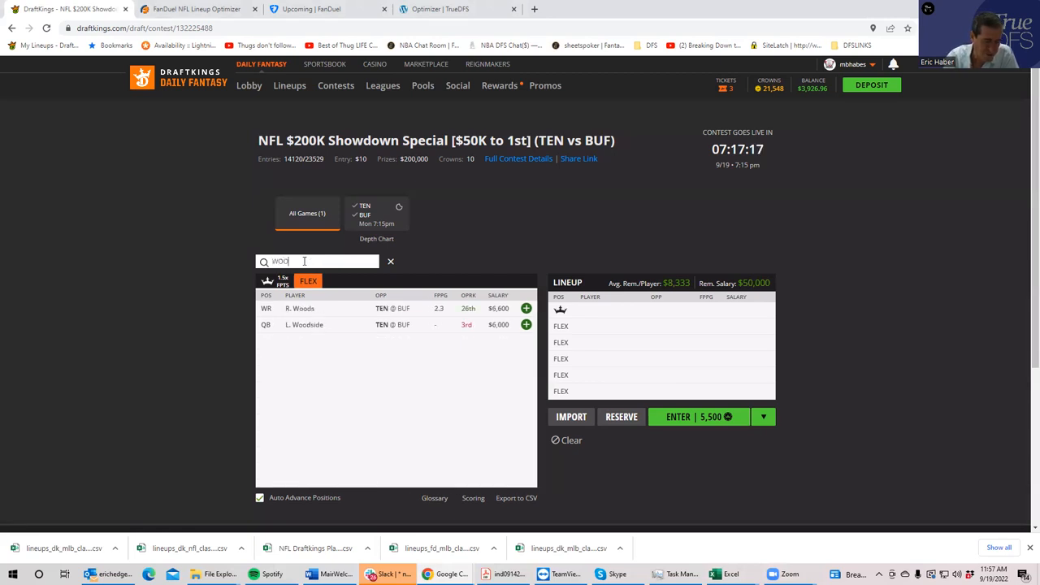
key(Backspace)
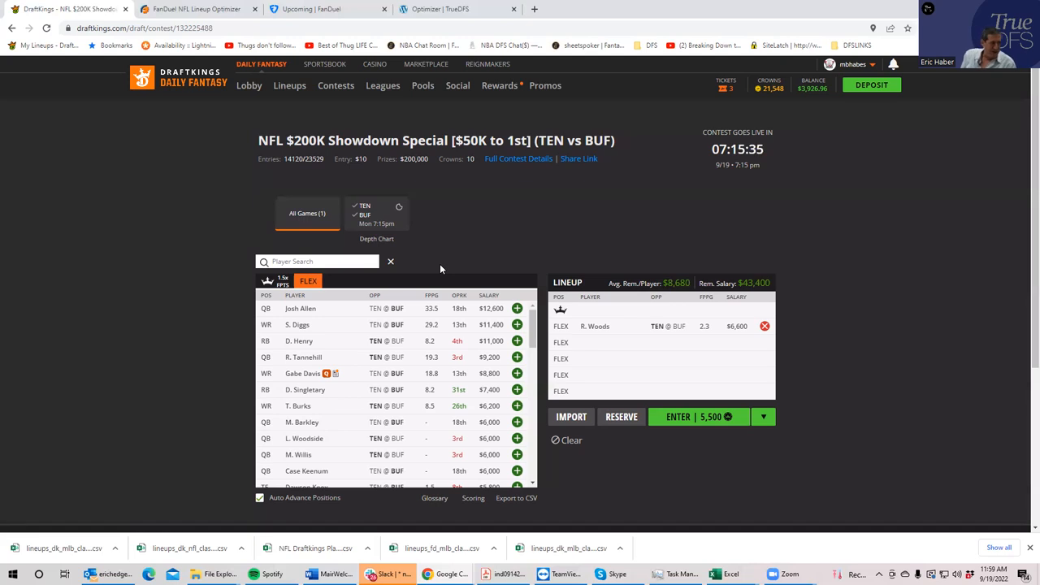
mouse_move(374, 219)
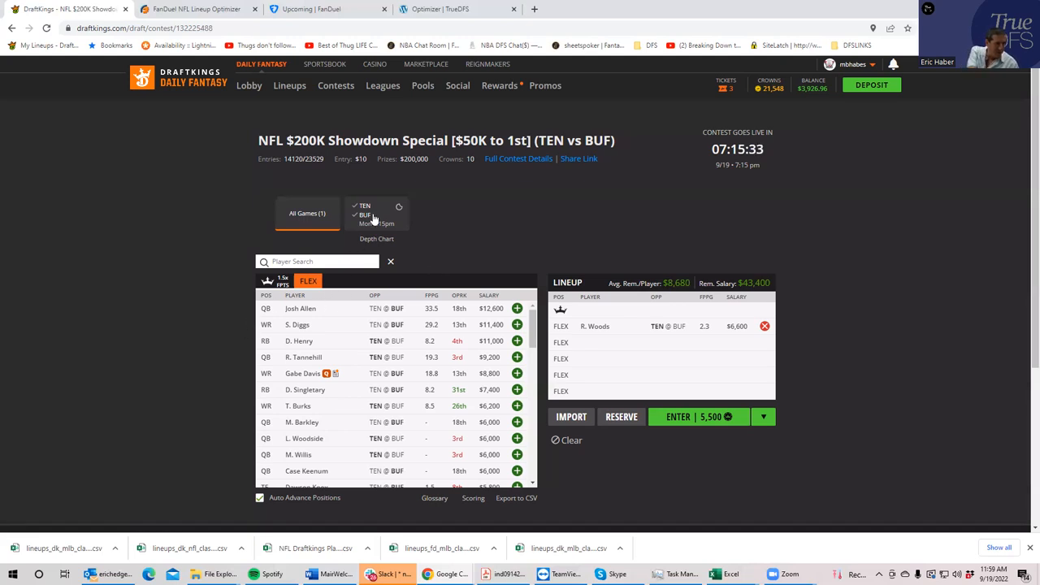
Scroll the player list and bring up Kyle Philips' player card.
scroll(down, 3)
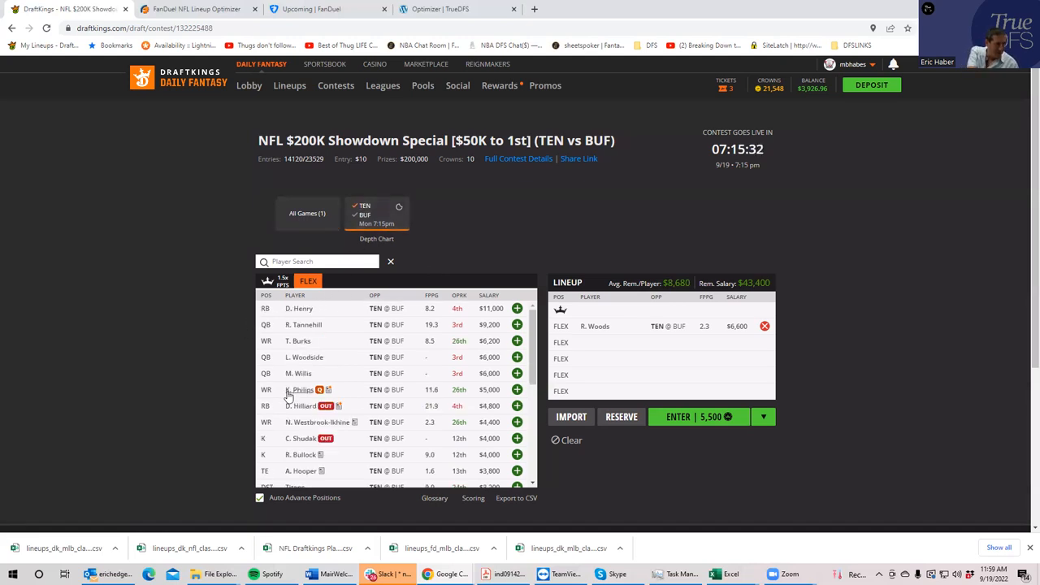
click(299, 390)
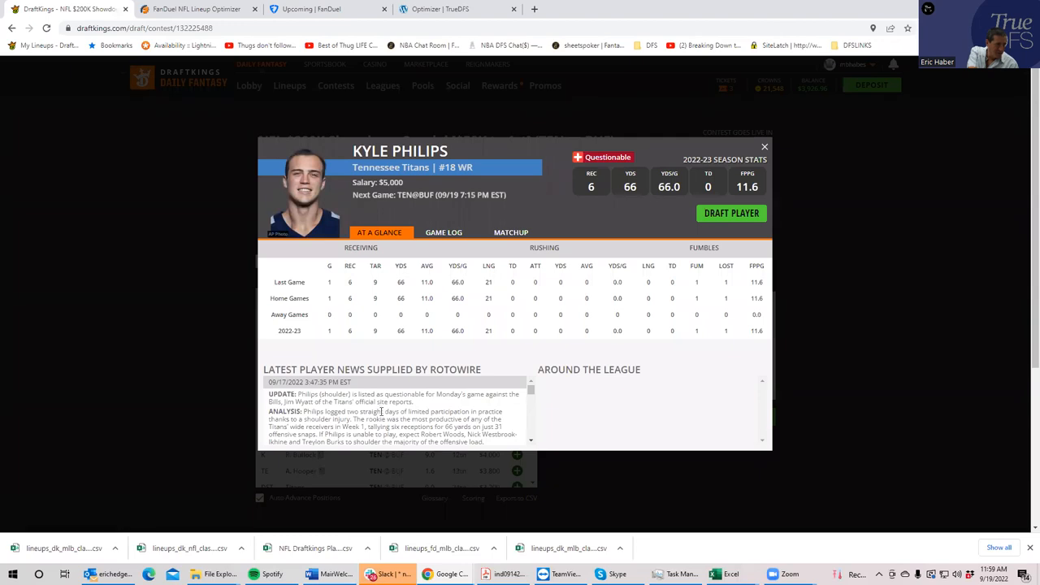
Review Kyle Philips' game log, then close his player card.
click(446, 233)
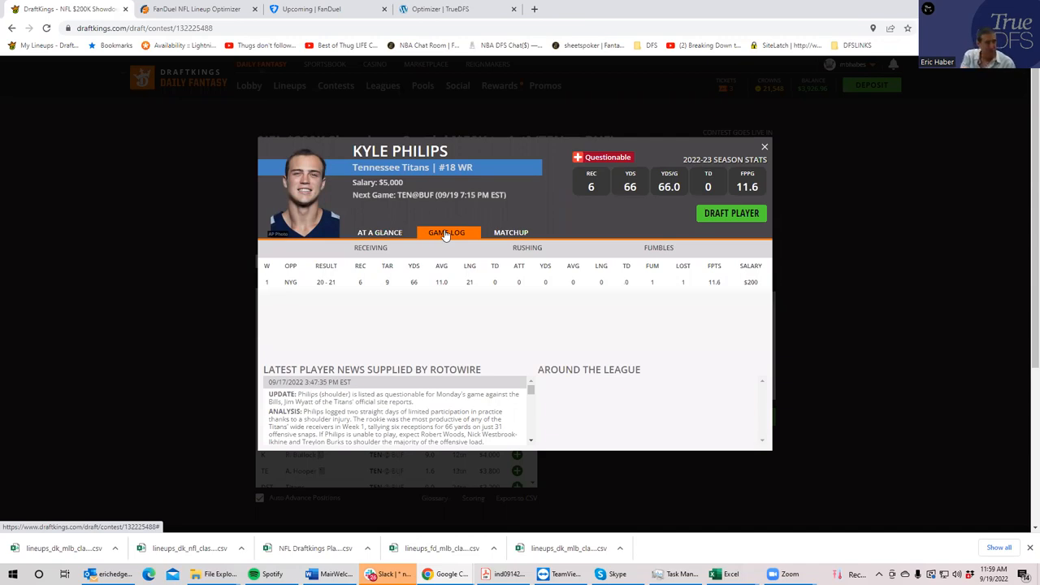
mouse_move(377, 266)
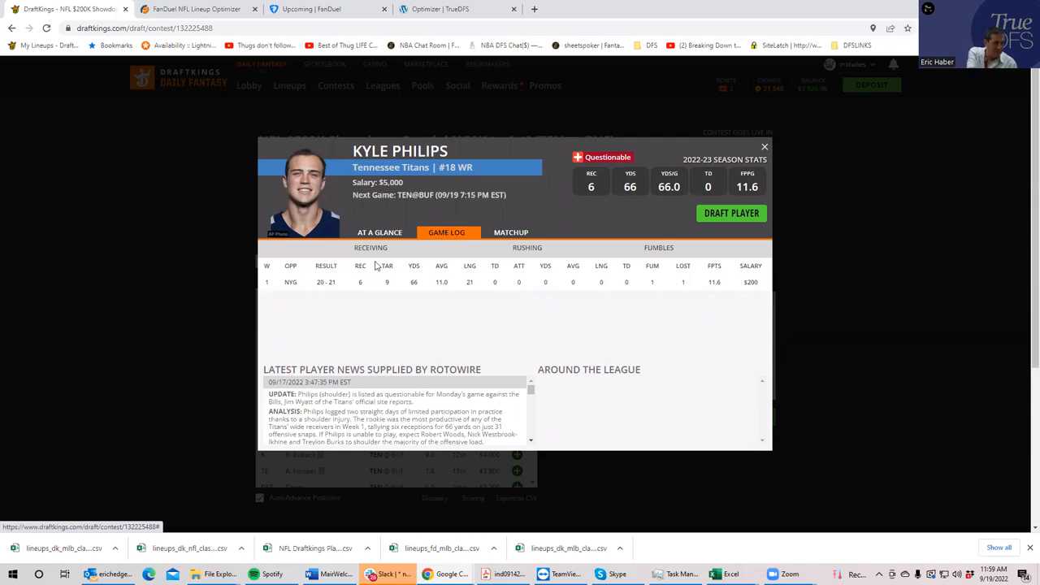
mouse_move(328, 210)
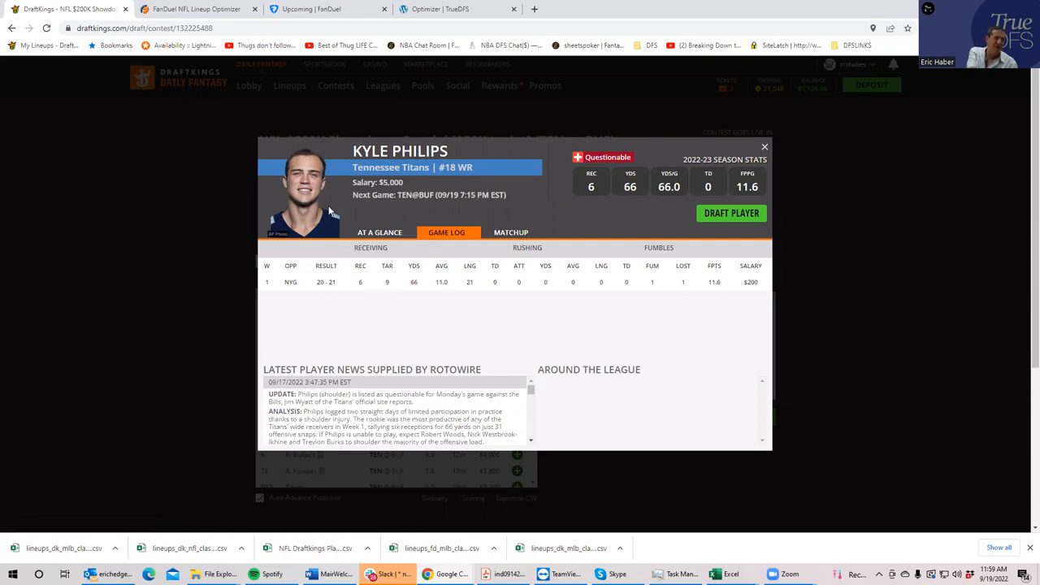
mouse_move(329, 210)
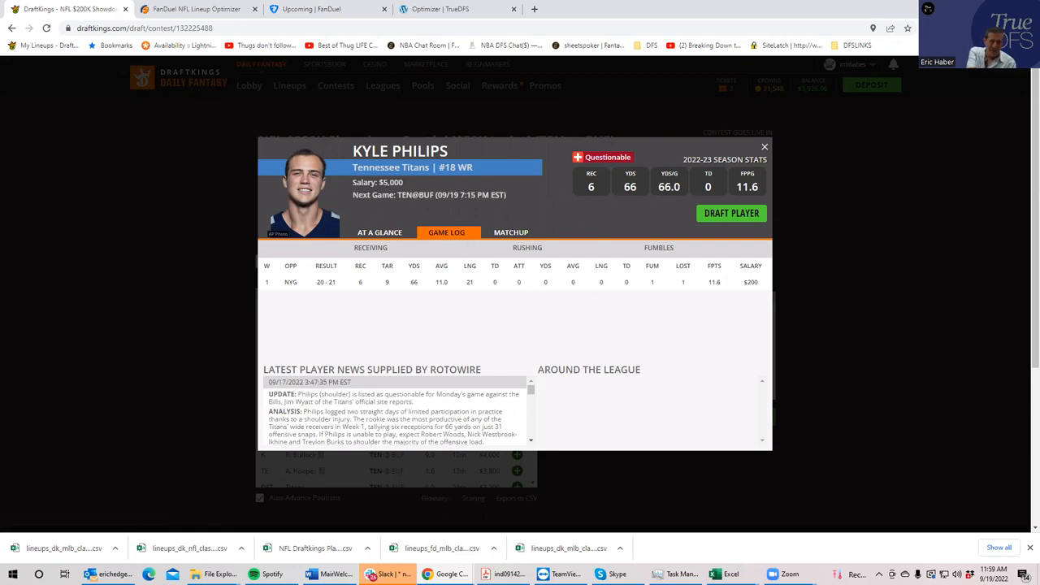
click(764, 146)
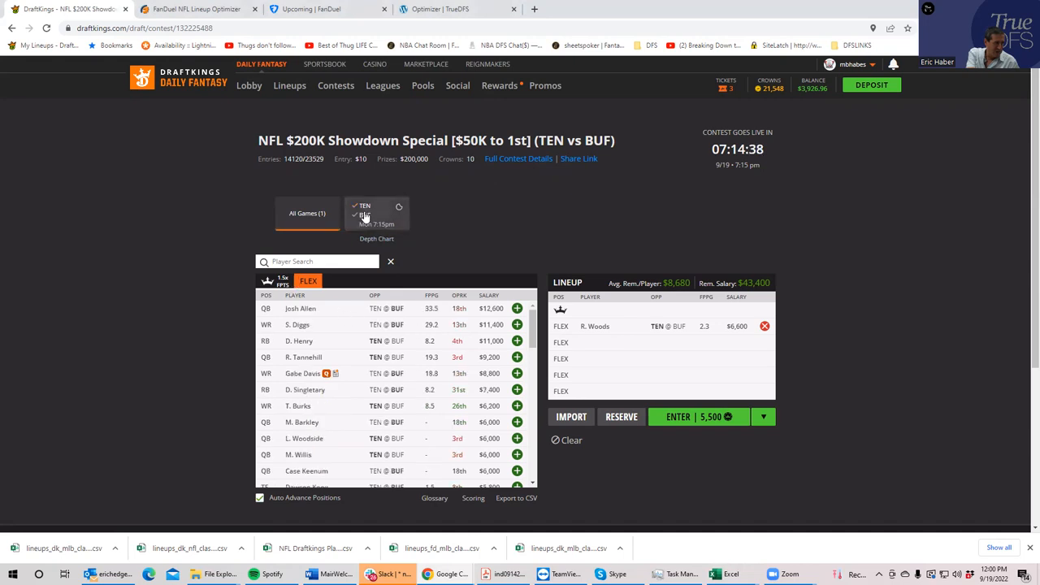
Add Josh Allen and S. Diggs to FLEX slots alongside R. Woods.
click(517, 309)
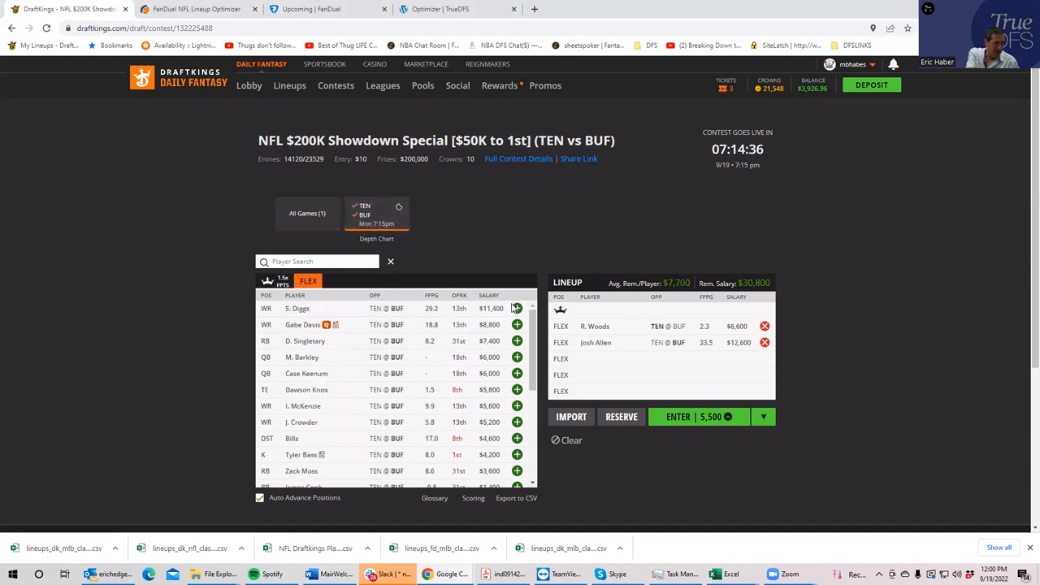
click(517, 308)
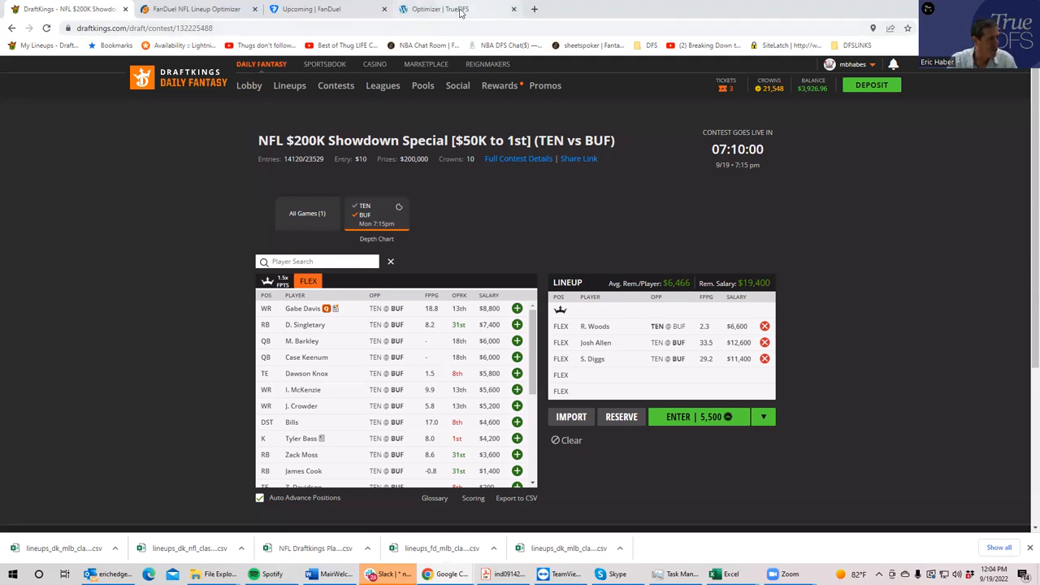
Switch to TrueDFS, set No. Lineups to 50 and start a new GPP build.
click(442, 10)
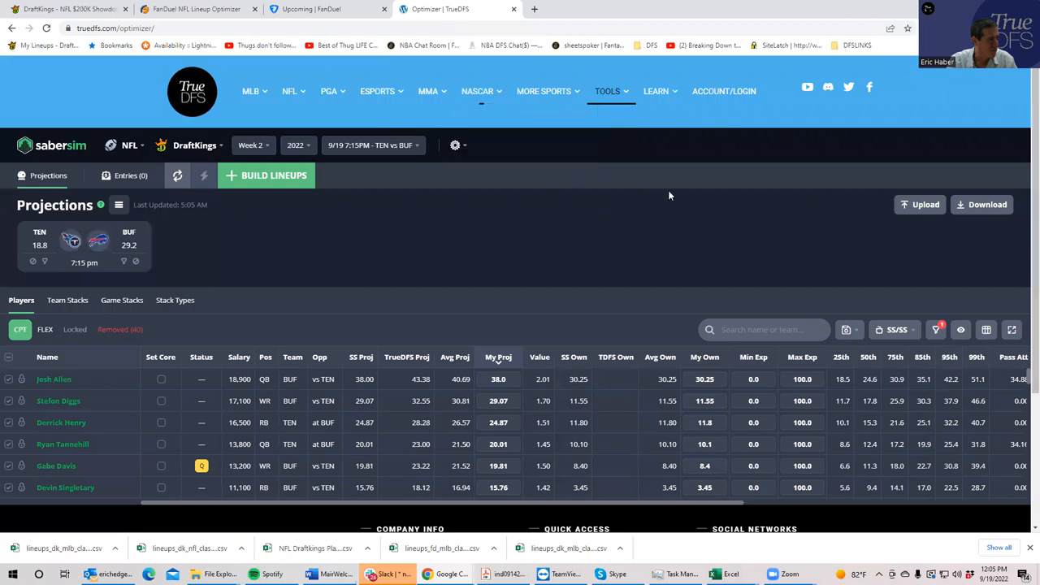
scroll(down, 3)
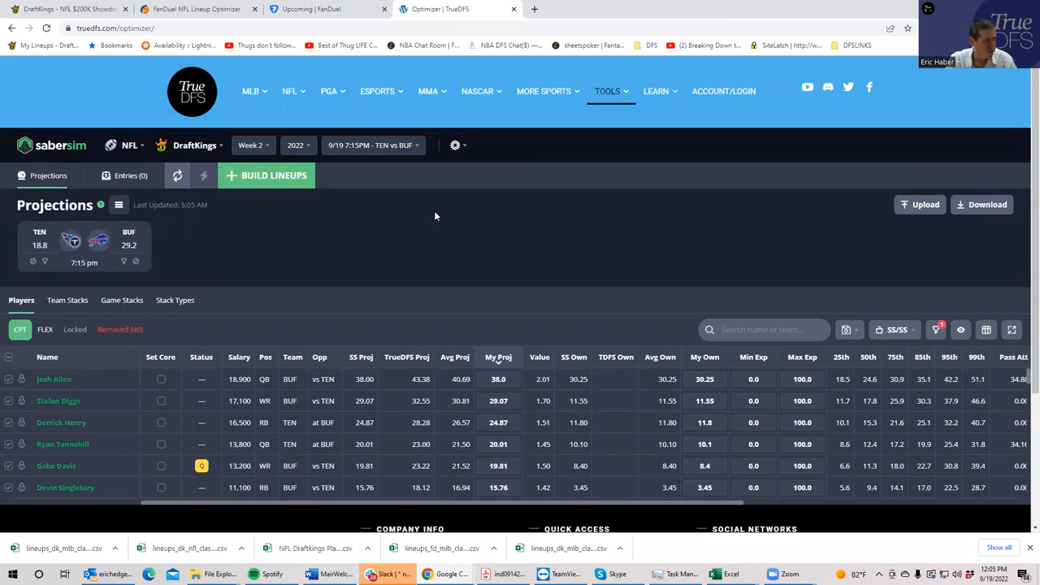
mouse_move(274, 193)
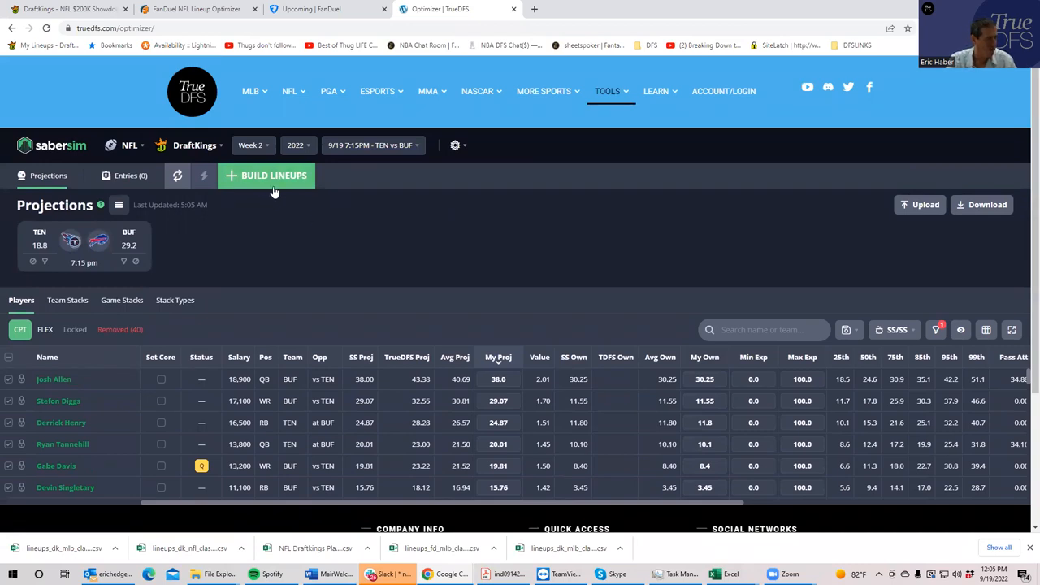
click(273, 175)
text(5)
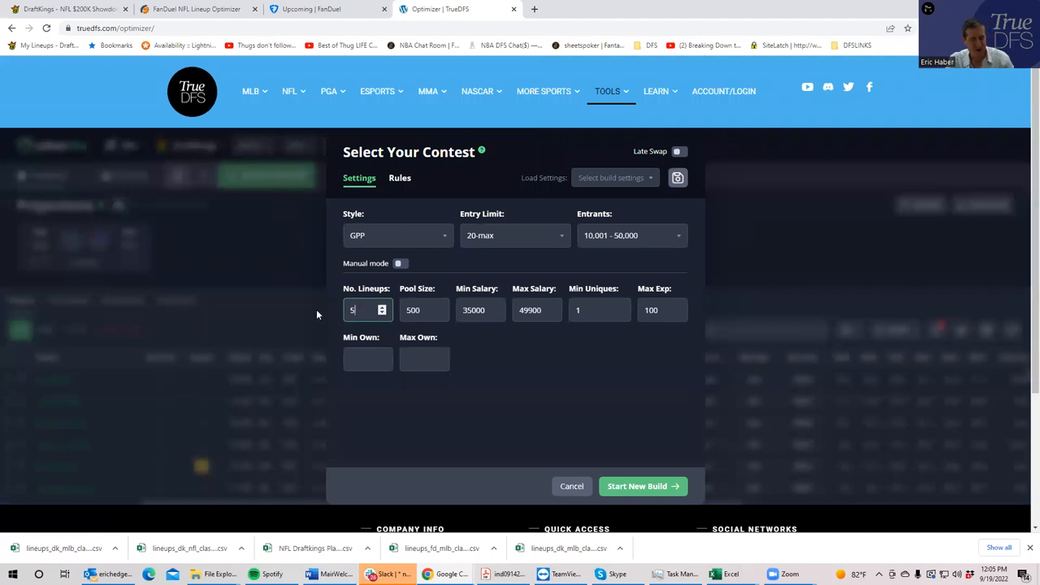
text(0)
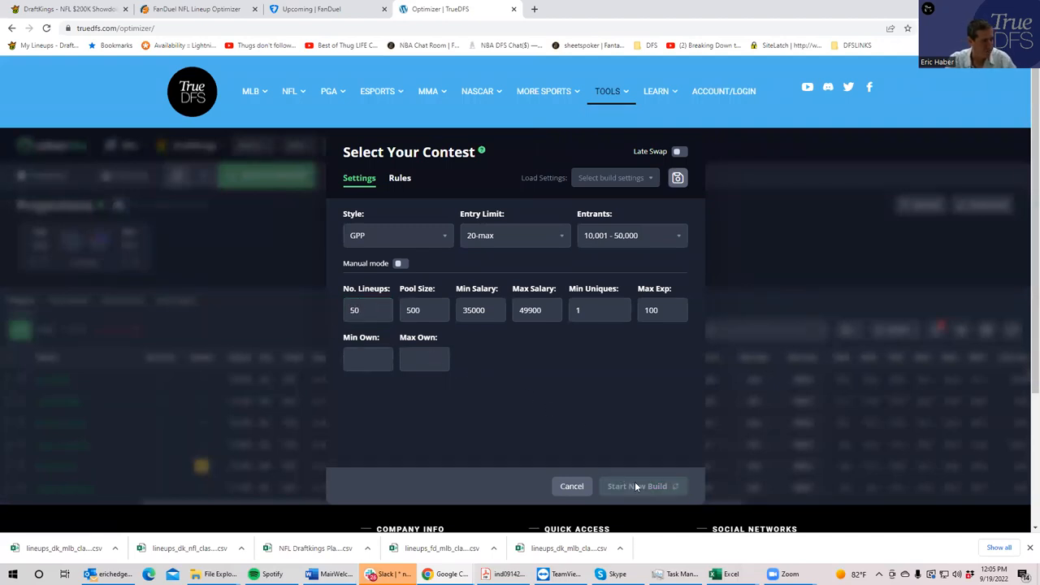
click(637, 486)
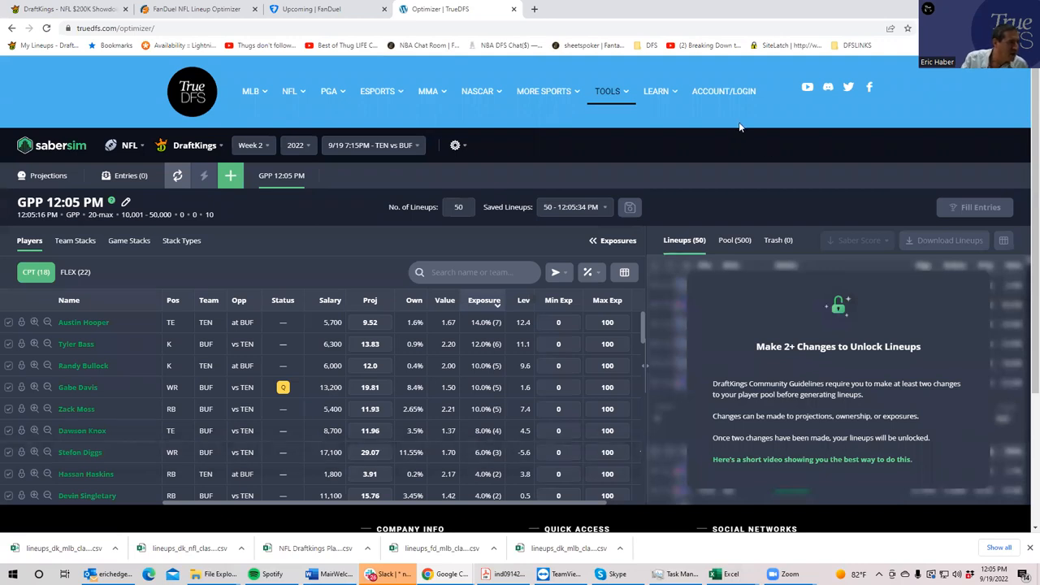
mouse_move(862, 224)
text(12.1)
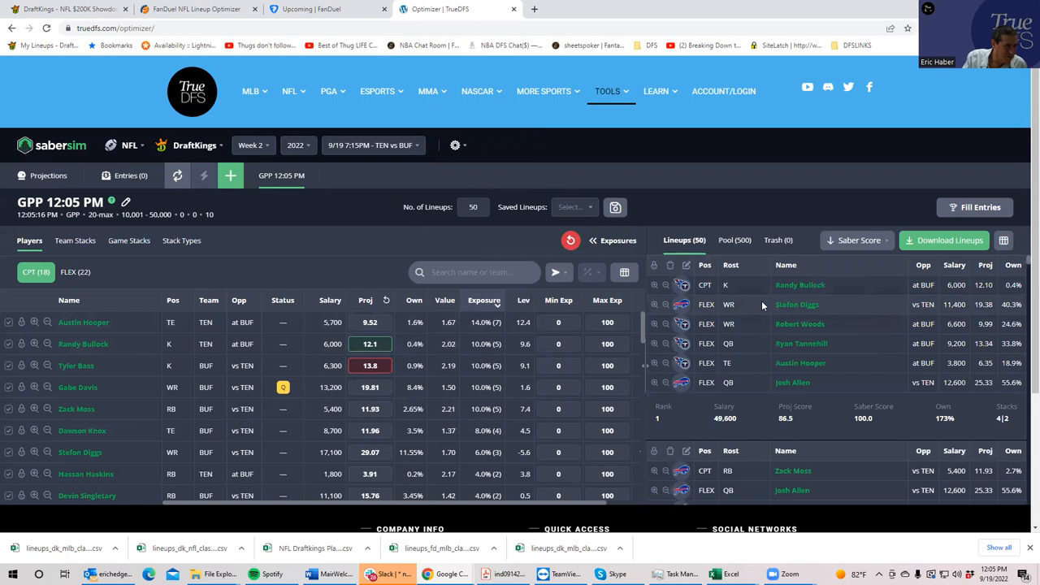
scroll(down, 3)
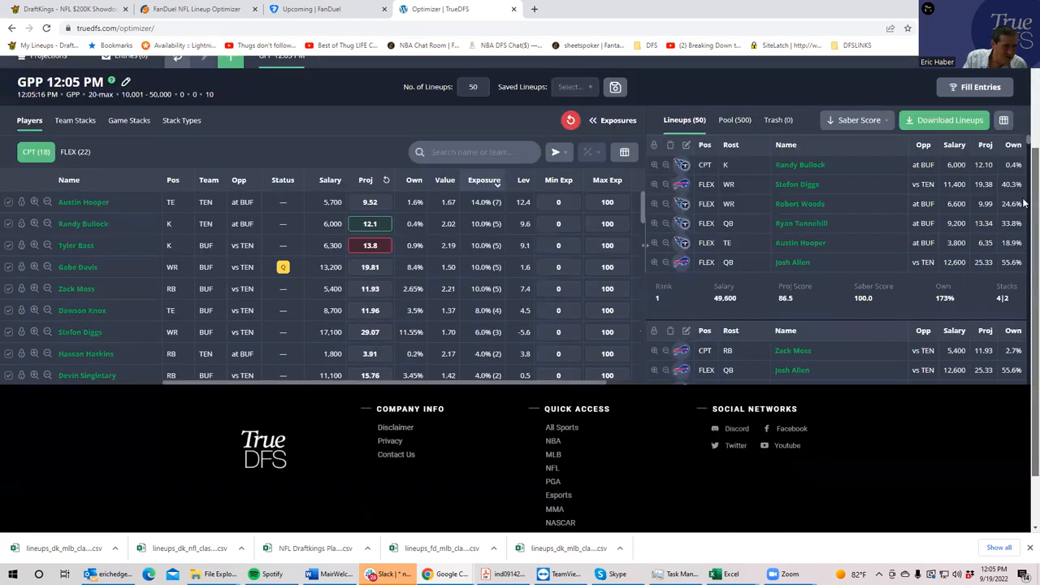
scroll(up, 3)
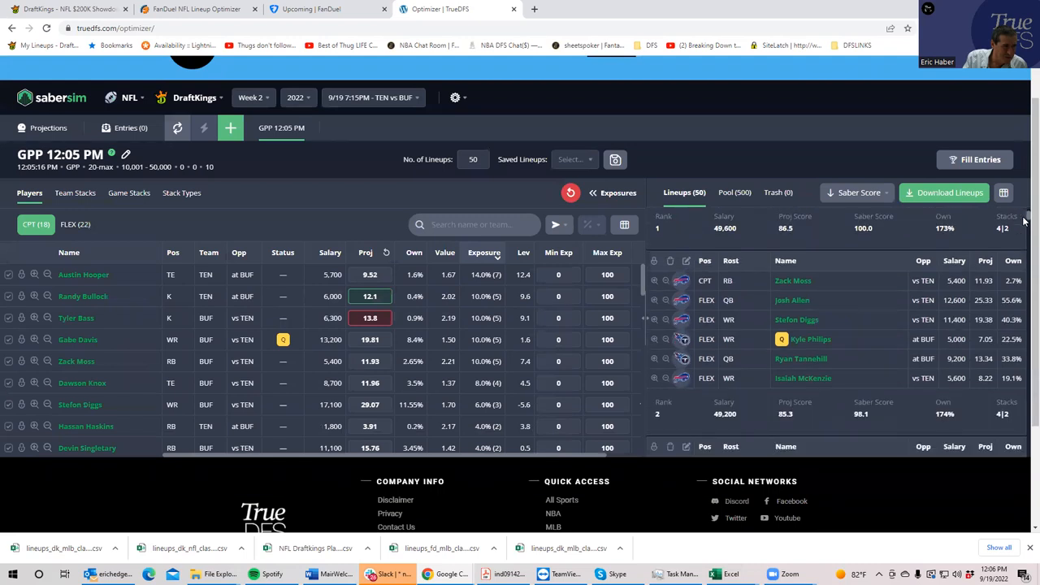
scroll(down, 3)
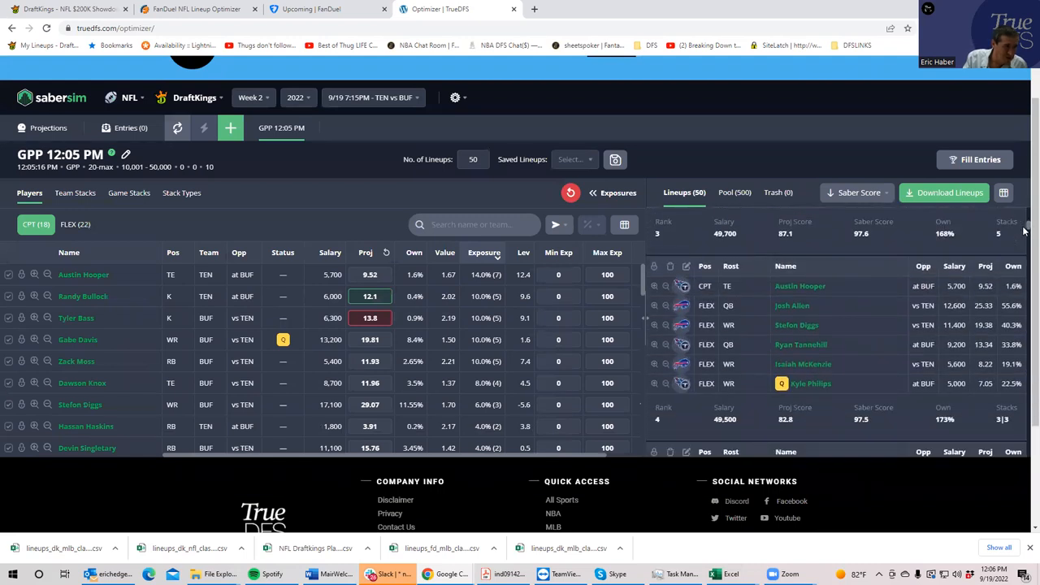
scroll(down, 3)
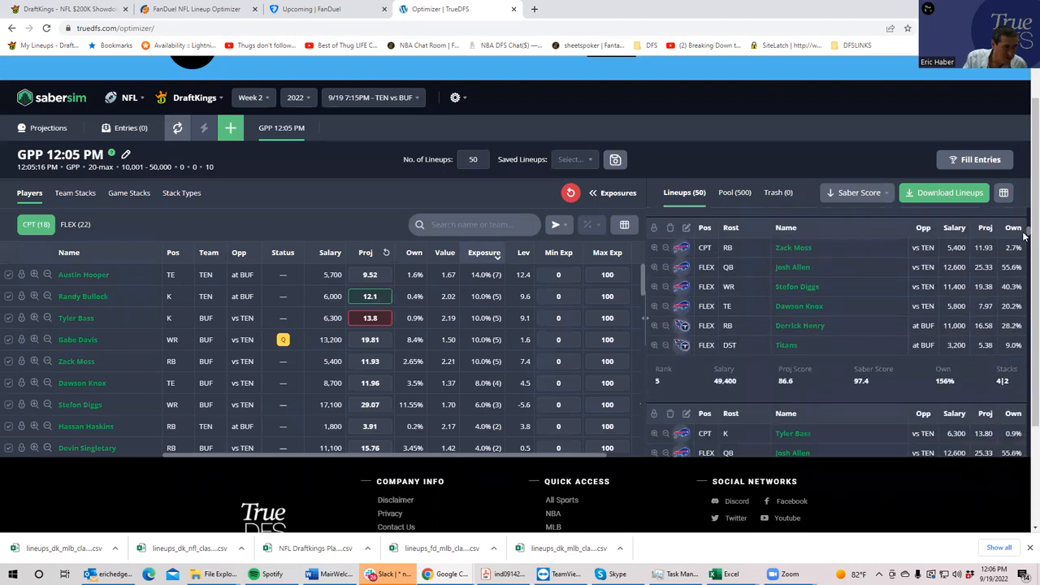
scroll(down, 3)
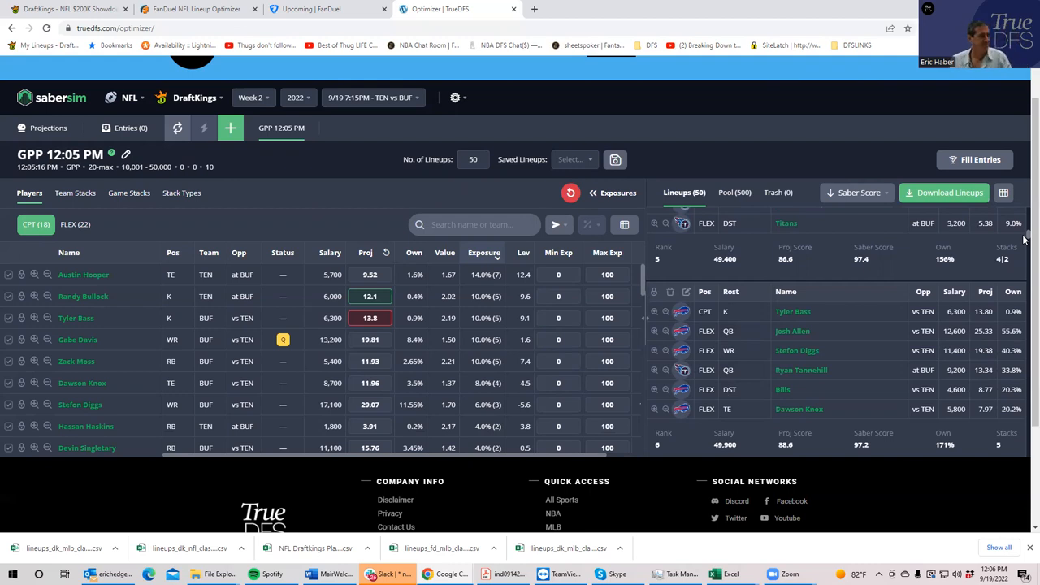
mouse_move(307, 195)
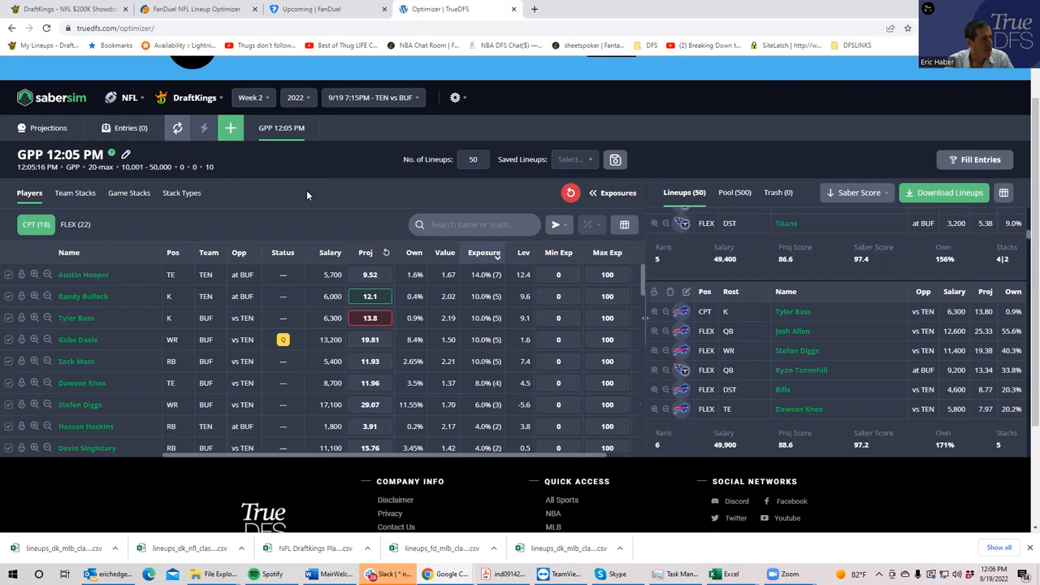